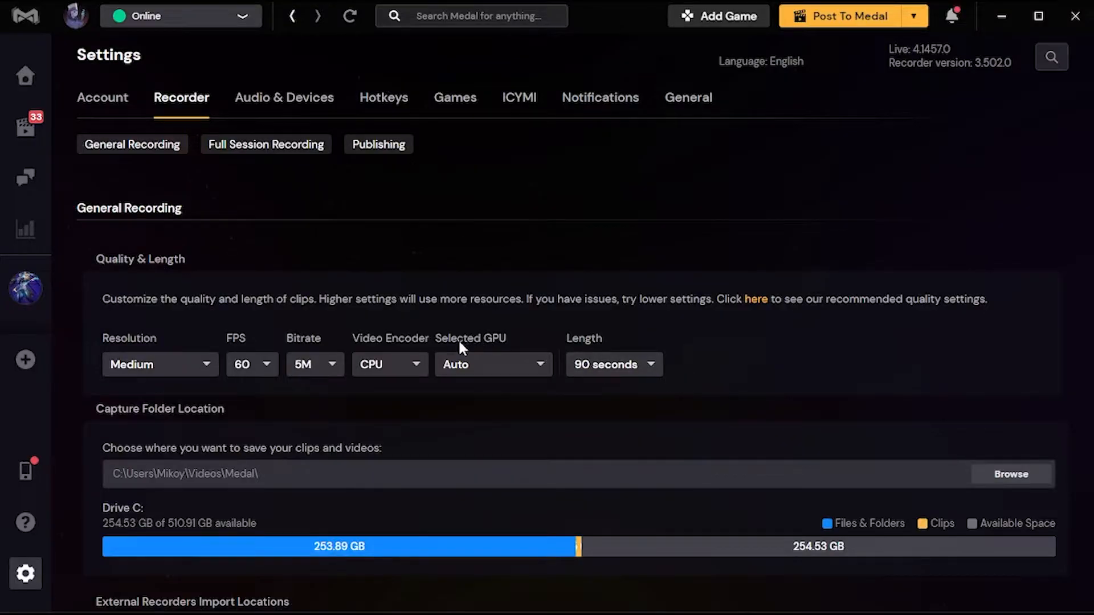
Step: Change the bitrate to 3M from its dropdown and keep CPU as the video encoder
{"action": "left_click", "coordinate": [315, 365]}
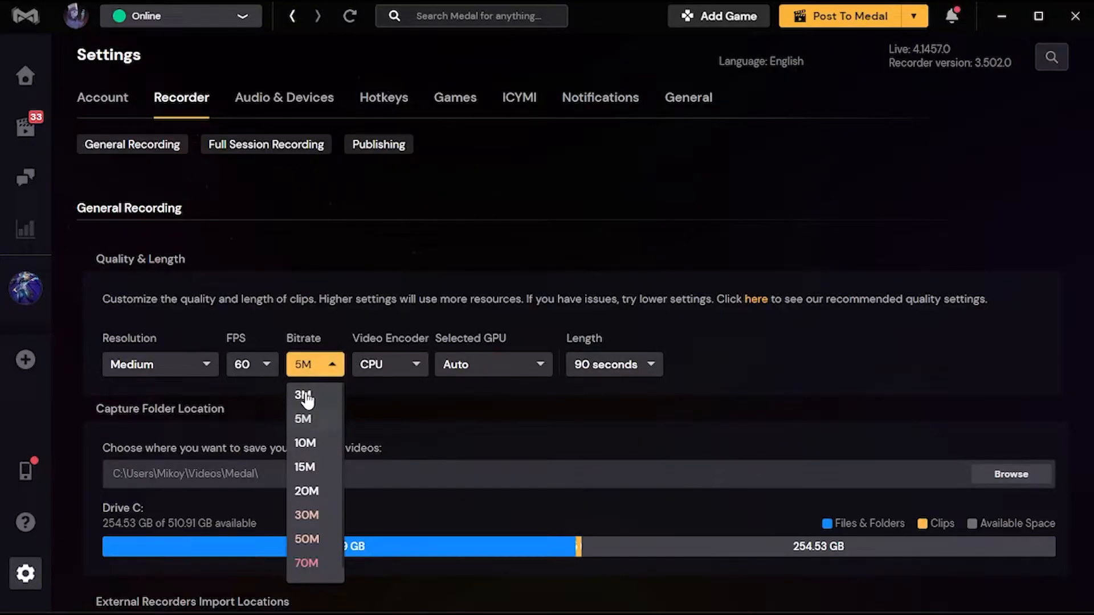
{"action": "left_click", "coordinate": [301, 395]}
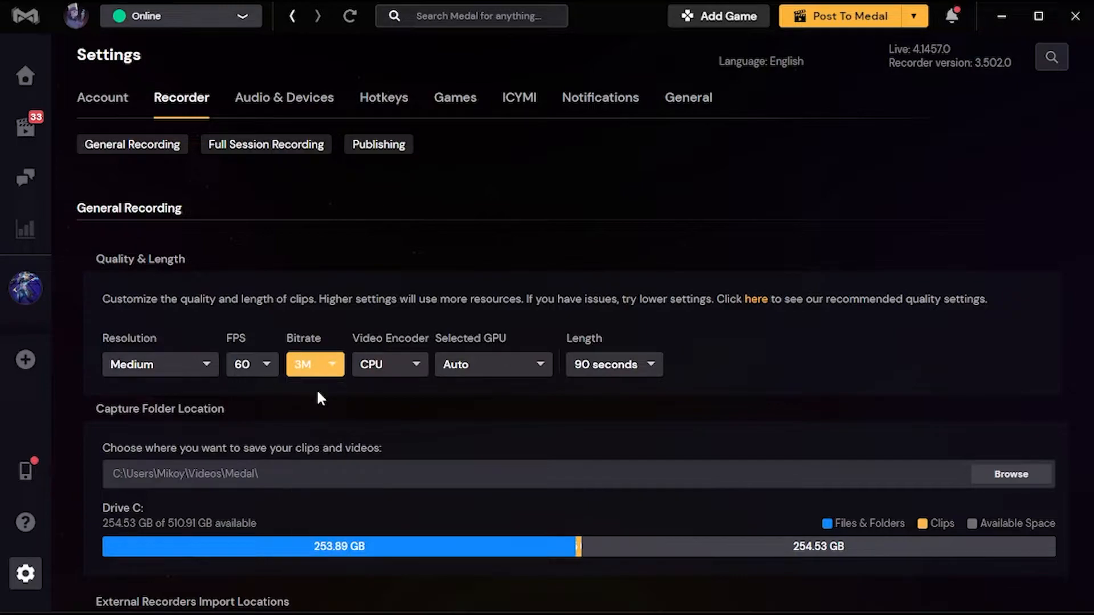
{"action": "left_click", "coordinate": [315, 365]}
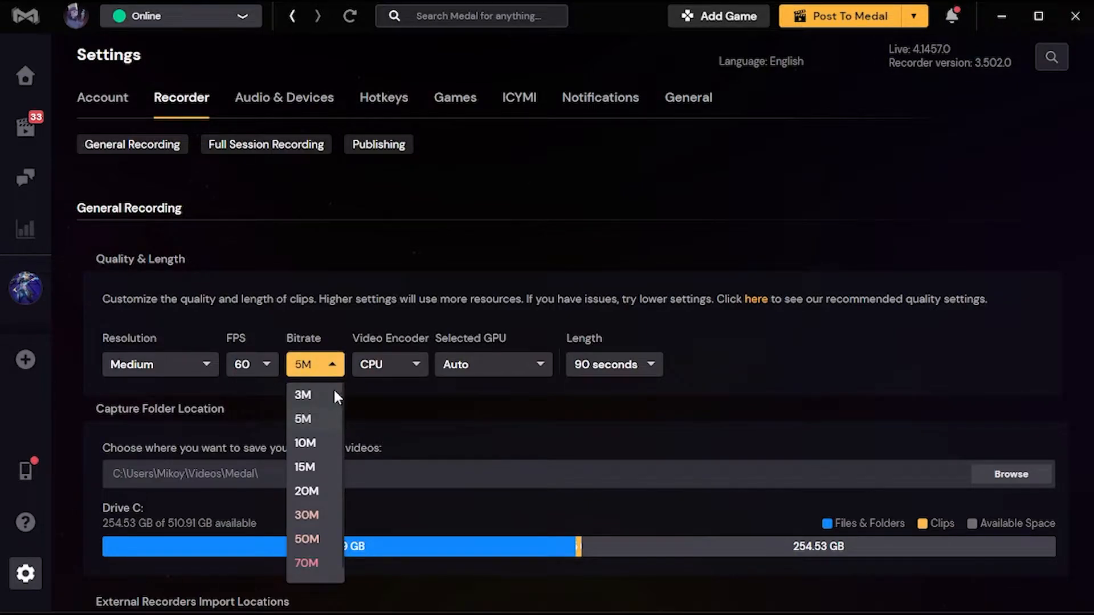
{"action": "mouse_move", "coordinate": [303, 441]}
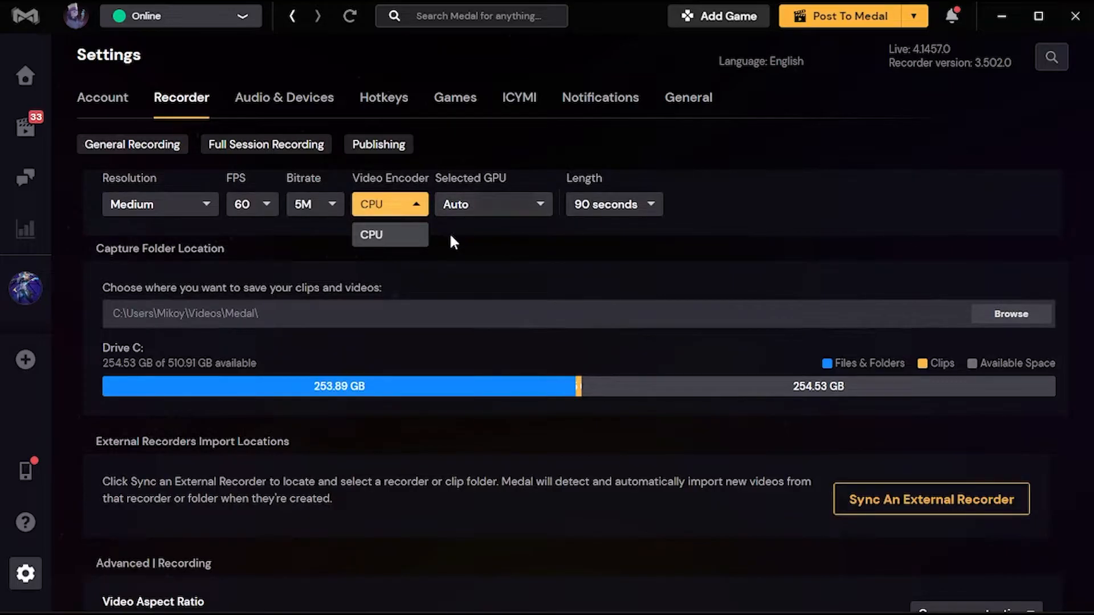
{"action": "left_click", "coordinate": [389, 235]}
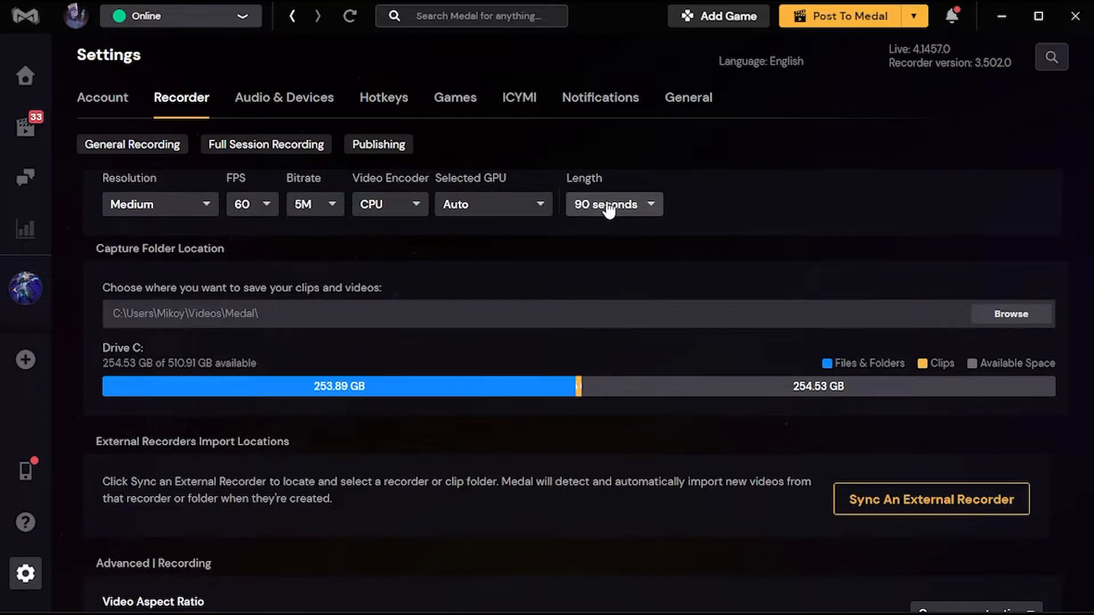
Step: Keep the clip length at 90 seconds after briefly trying 1 minute and glancing at hotkeys
{"action": "left_click", "coordinate": [613, 204]}
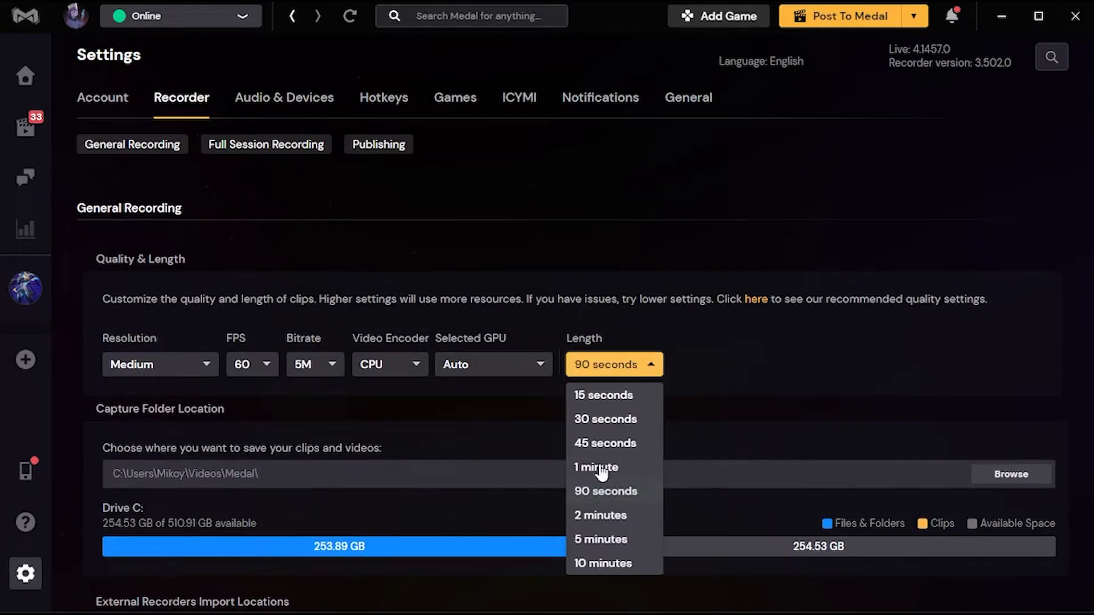
{"action": "mouse_move", "coordinate": [595, 499]}
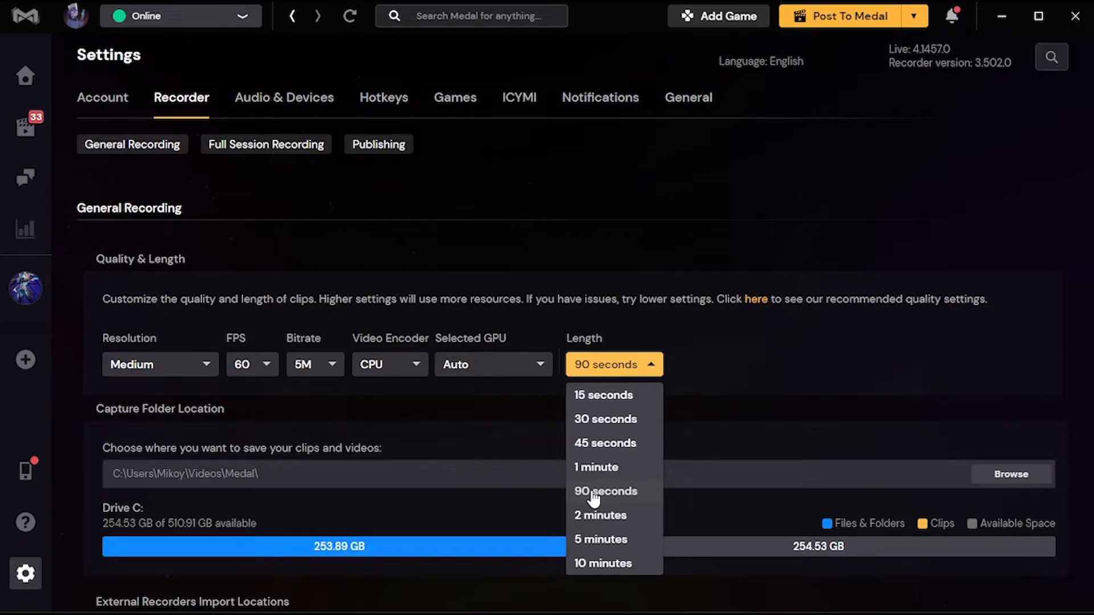
{"action": "left_click", "coordinate": [604, 492]}
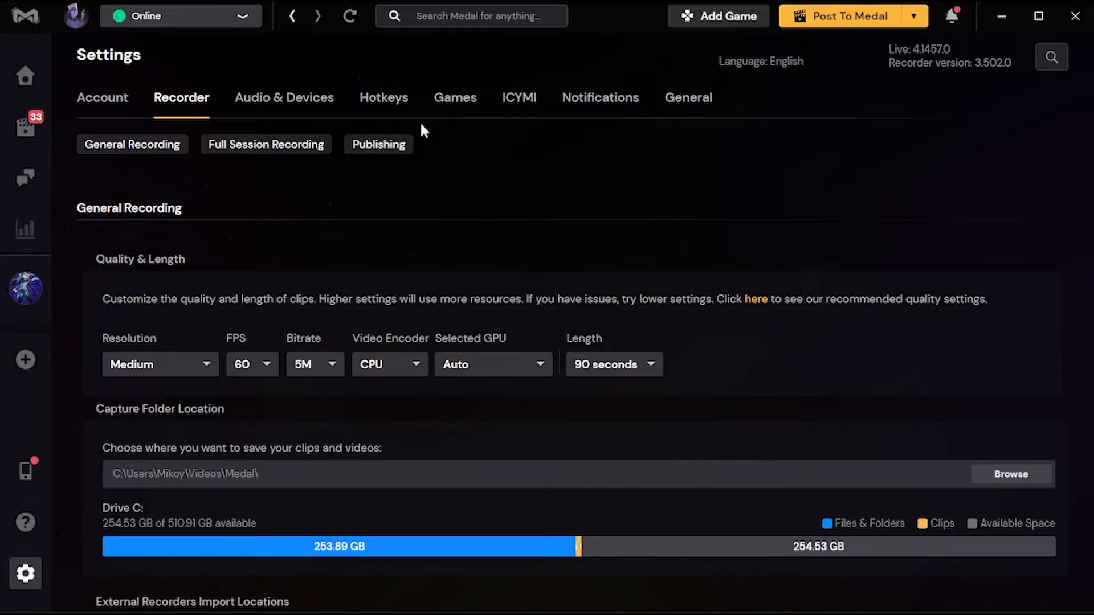
{"action": "left_click", "coordinate": [383, 98]}
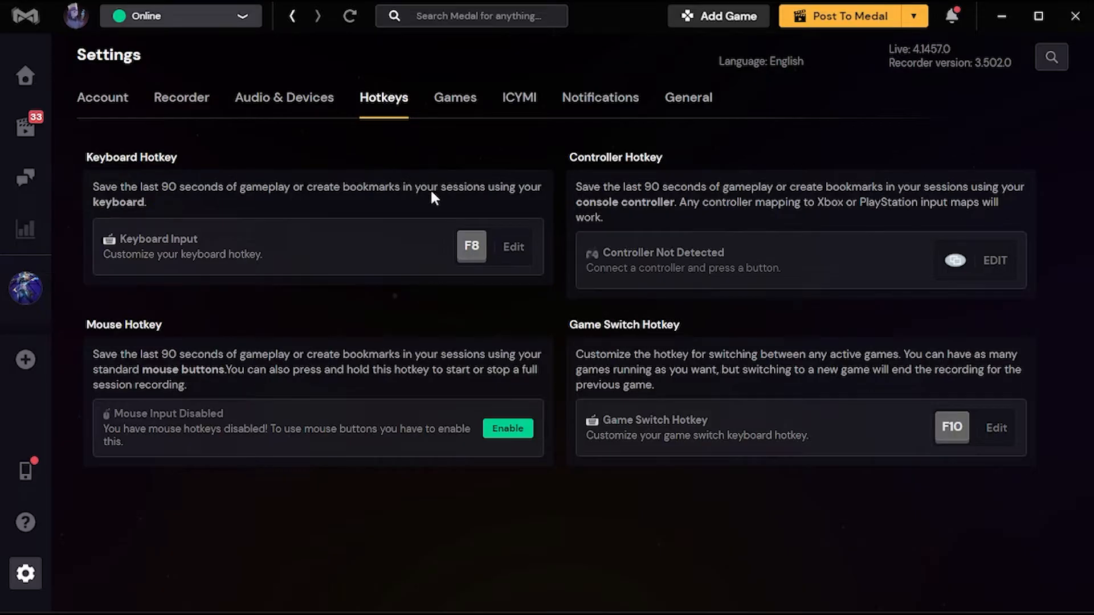
{"action": "mouse_move", "coordinate": [385, 231]}
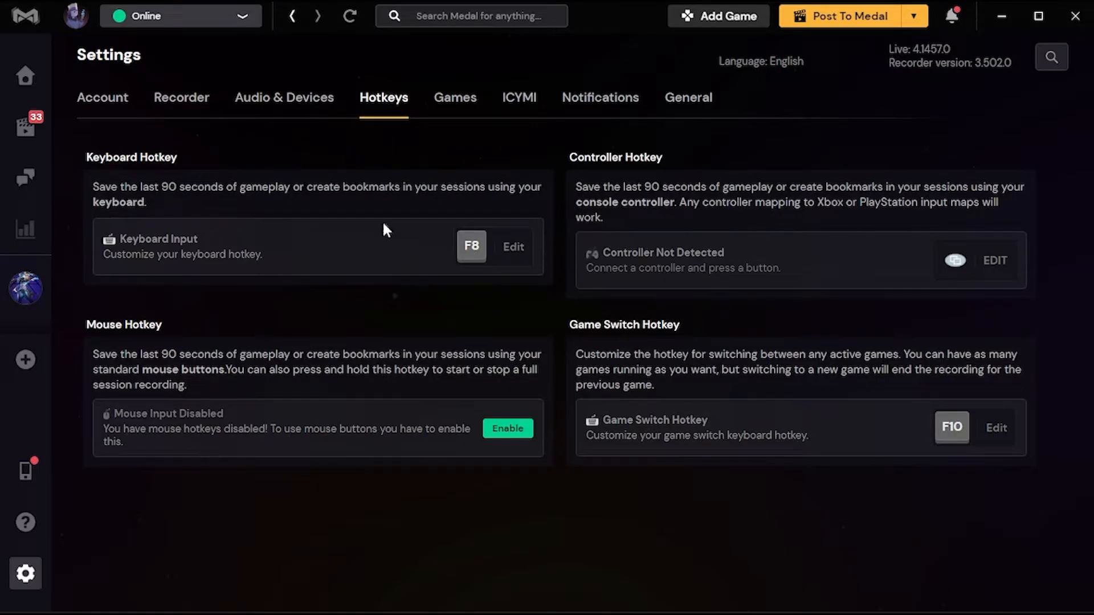
{"action": "left_click", "coordinate": [181, 98]}
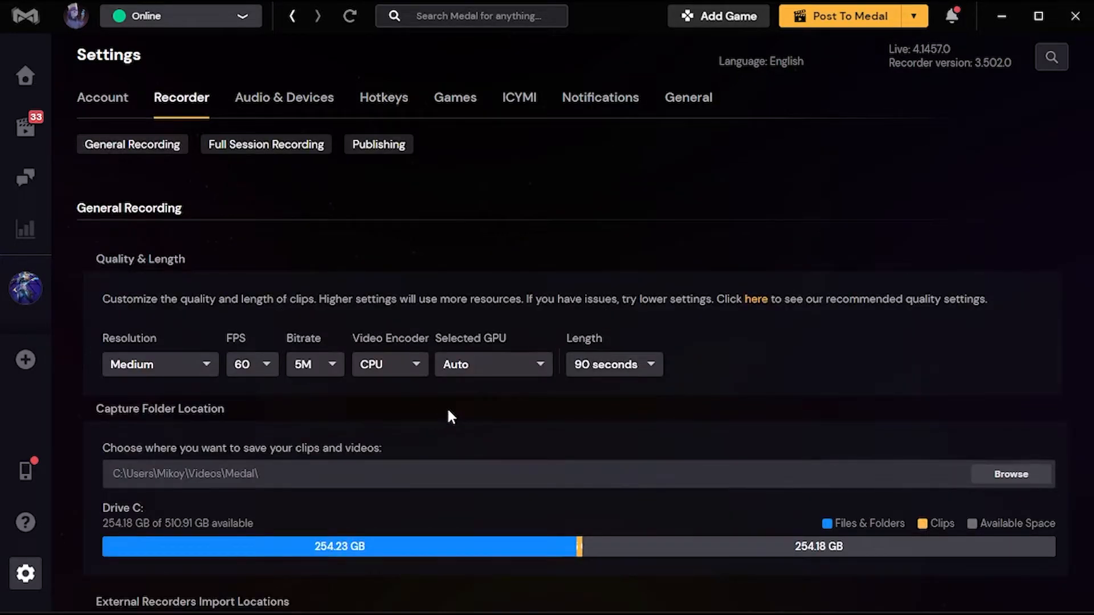
{"action": "mouse_move", "coordinate": [472, 407]}
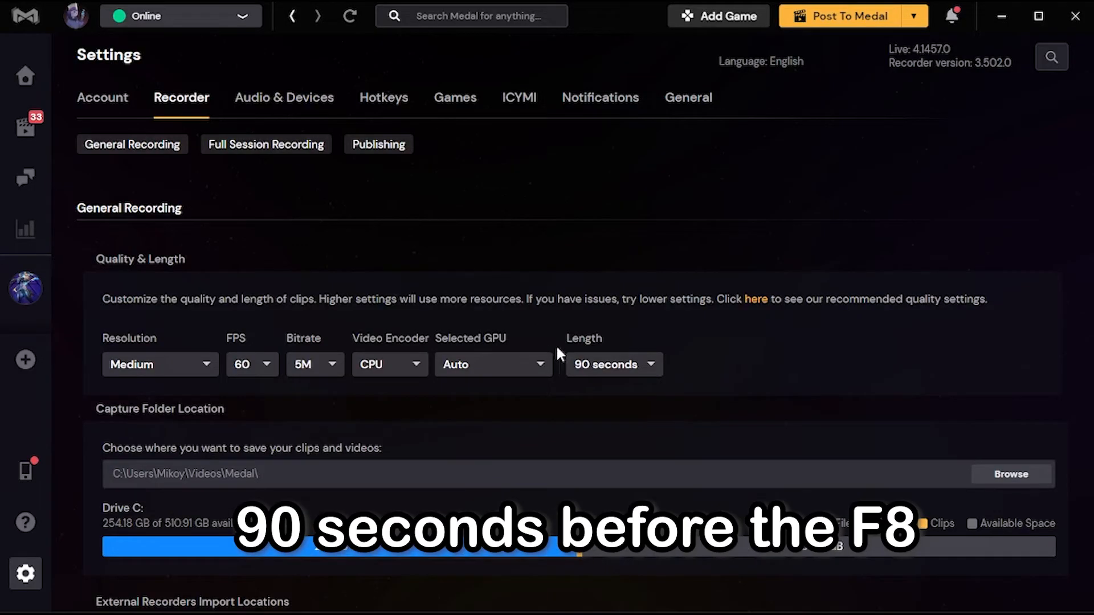
{"action": "left_click", "coordinate": [613, 365]}
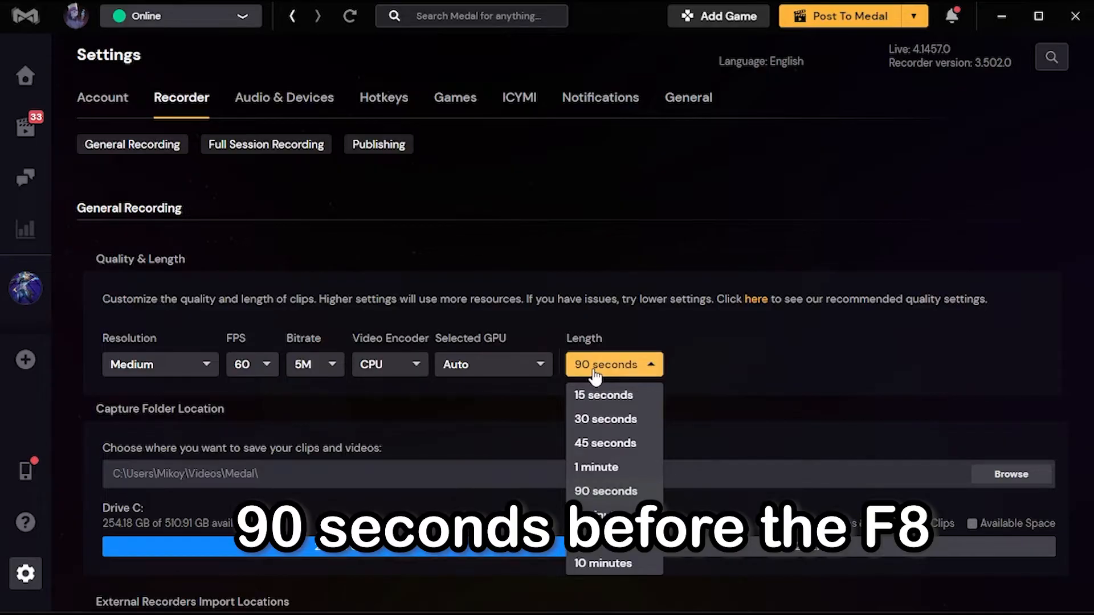
{"action": "left_click", "coordinate": [595, 467]}
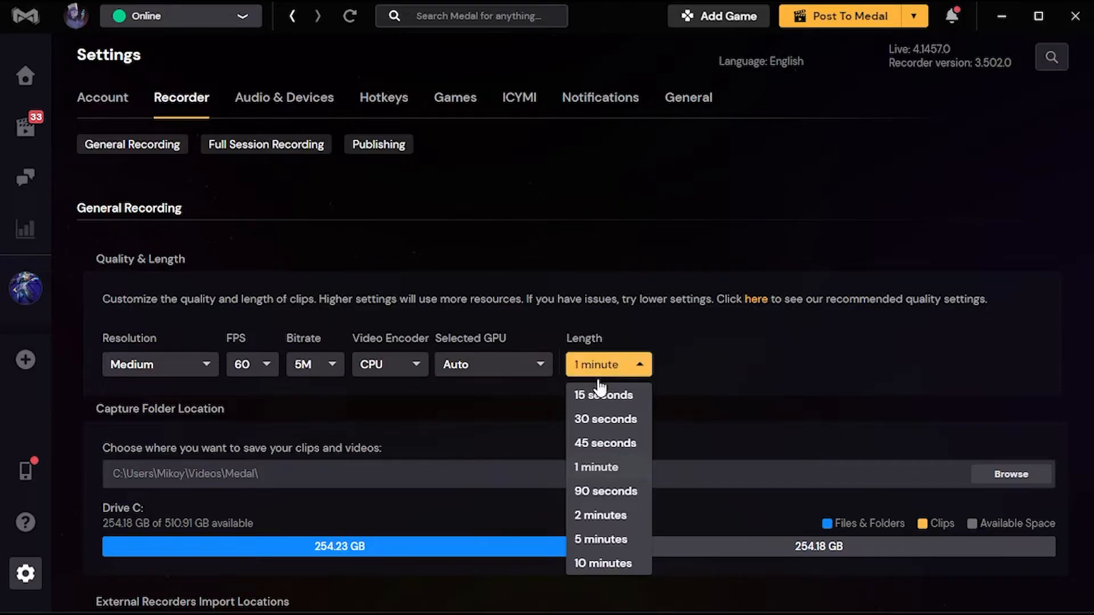
{"action": "left_click", "coordinate": [605, 419]}
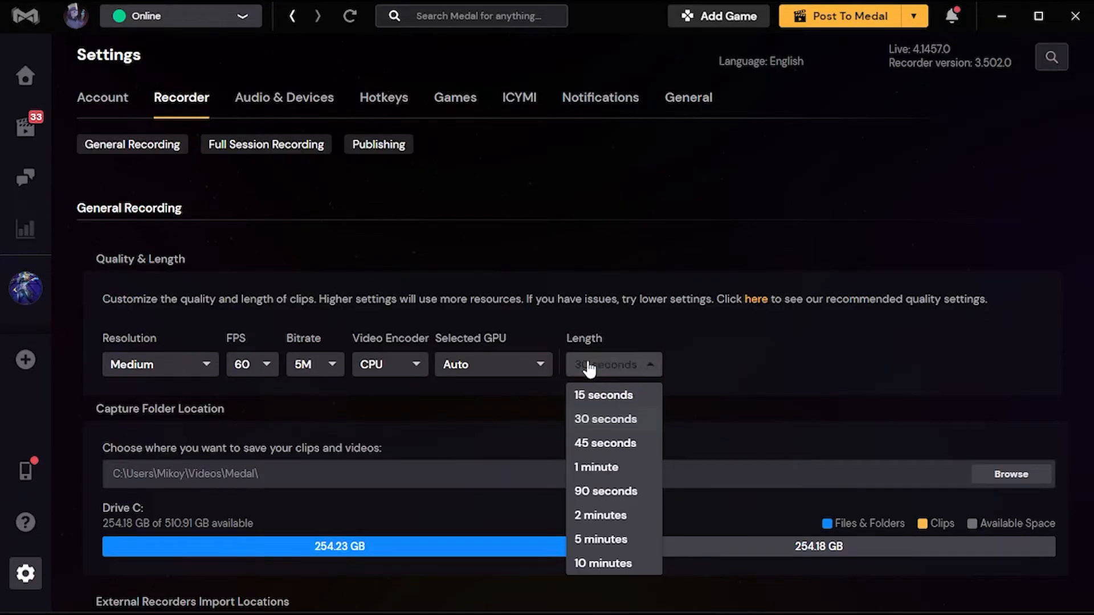
{"action": "left_click", "coordinate": [604, 491]}
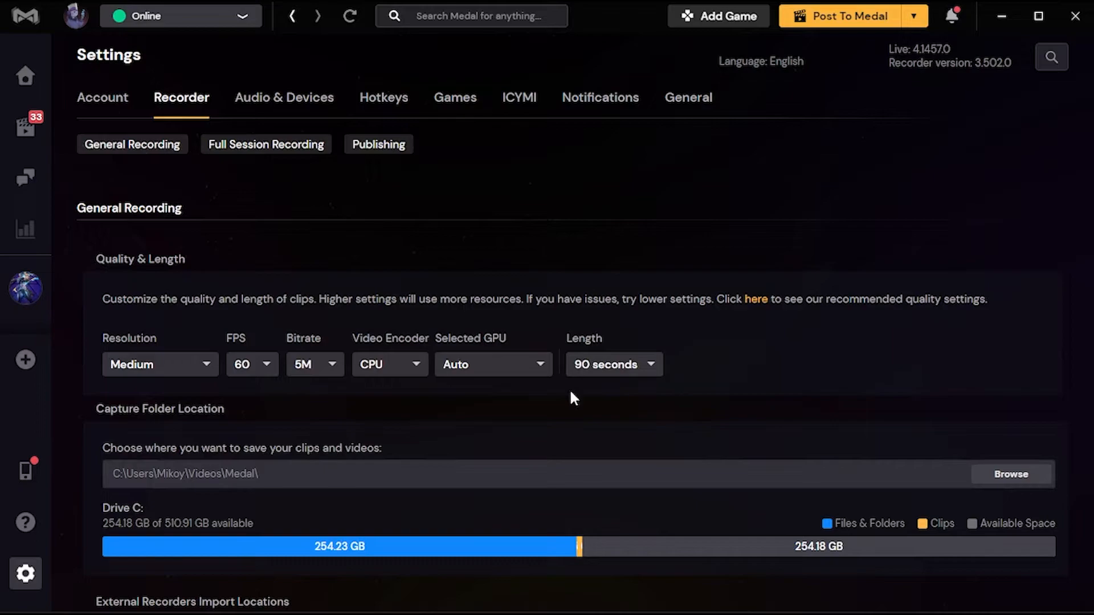
{"action": "mouse_move", "coordinate": [600, 416]}
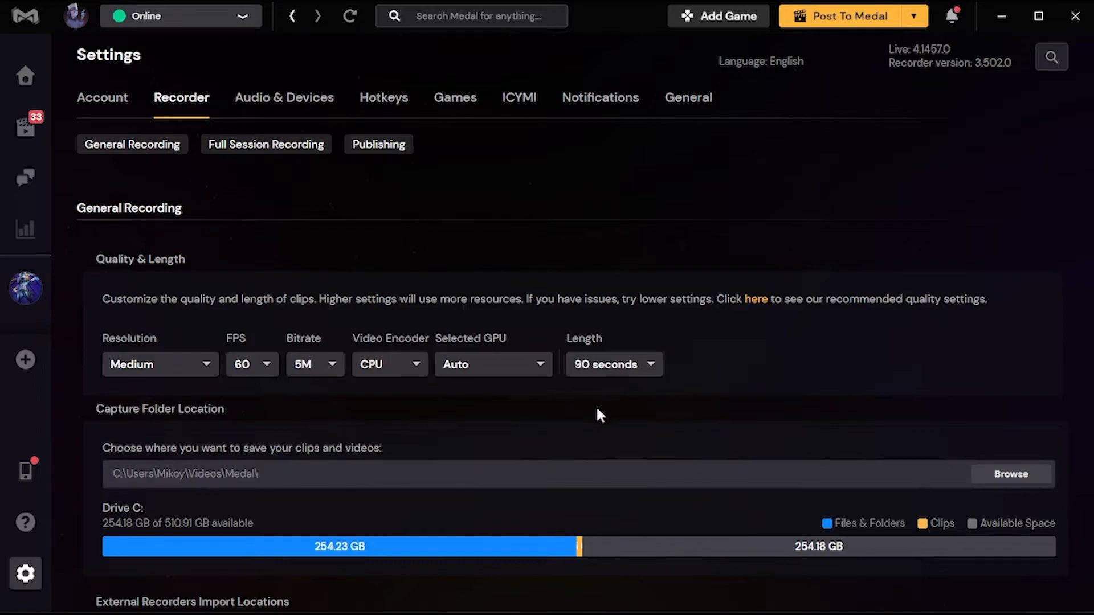
{"action": "mouse_move", "coordinate": [584, 455]}
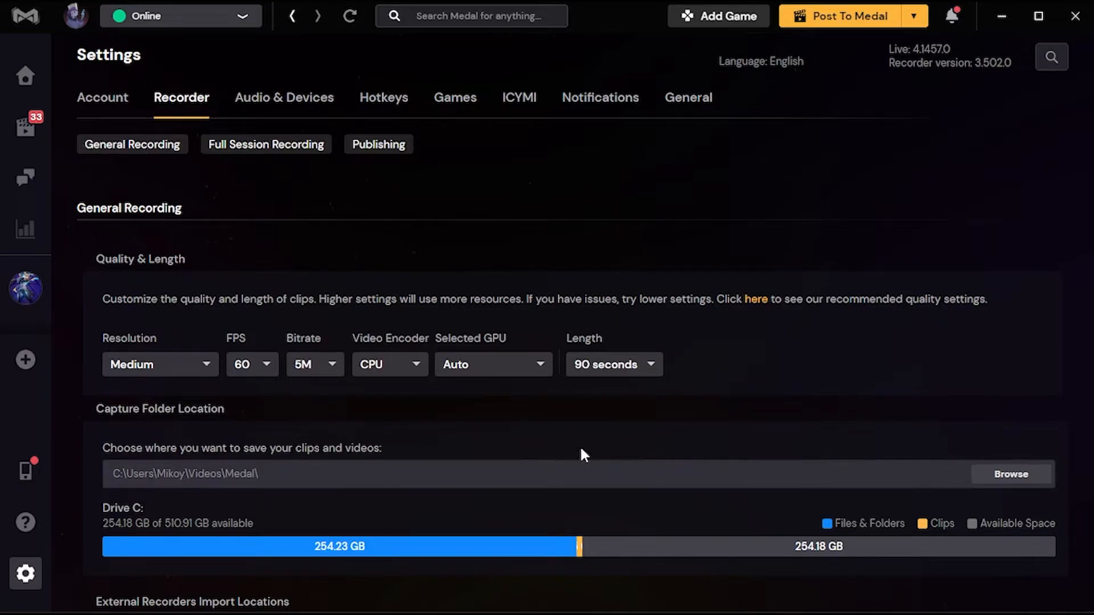
{"action": "mouse_move", "coordinate": [483, 436]}
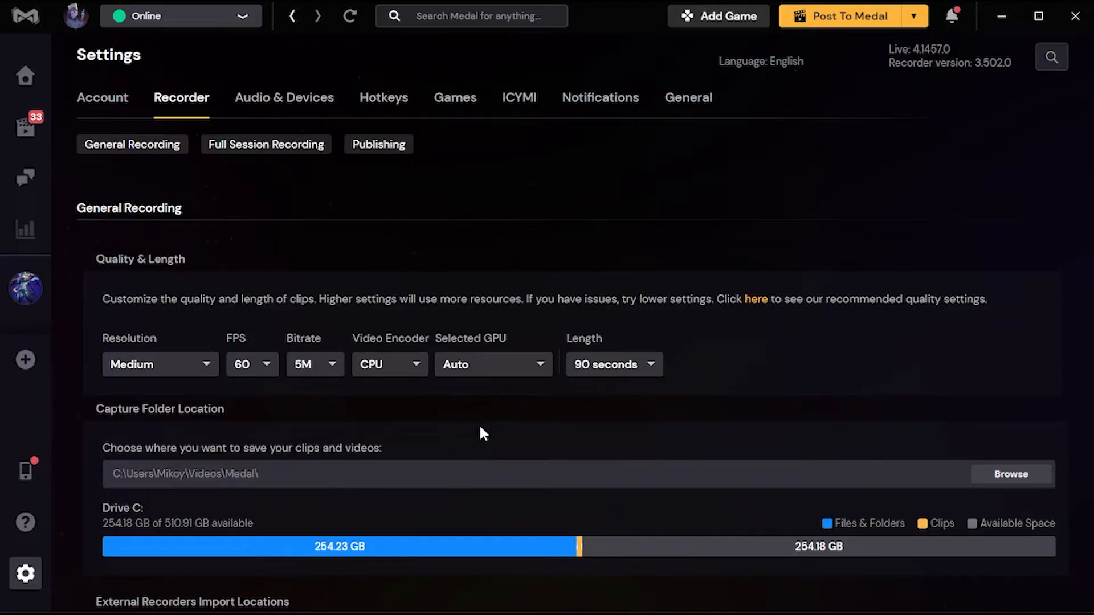
Step: Switch on Full Session Recording under Special Features so whole sessions are recorded
{"action": "scroll", "scroll_direction": "down", "scroll_amount": 3}
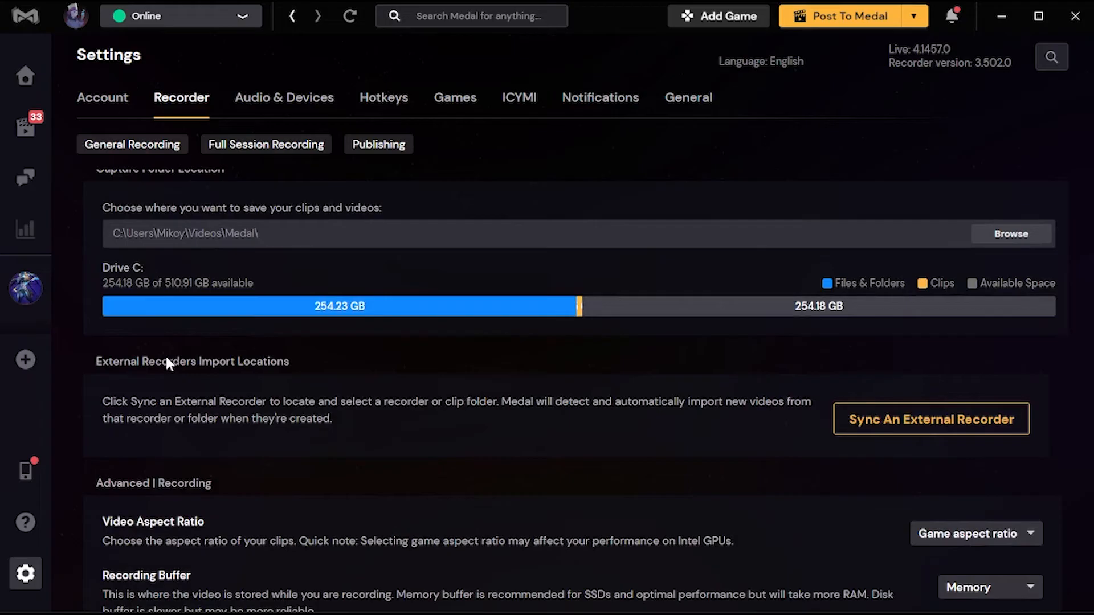
{"action": "scroll", "scroll_direction": "down", "scroll_amount": 3}
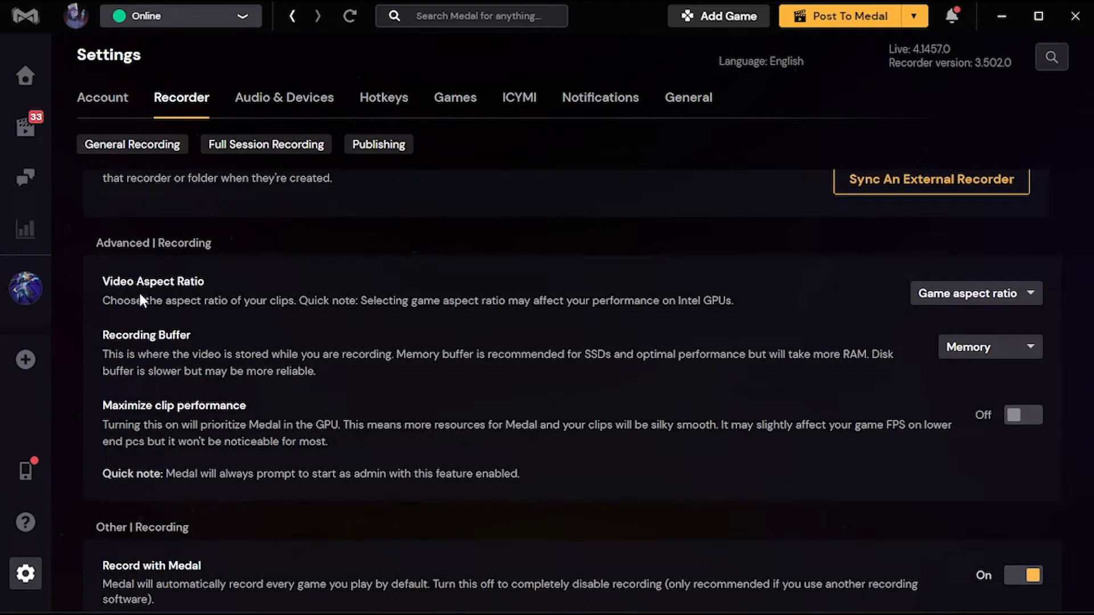
{"action": "left_click", "coordinate": [975, 294]}
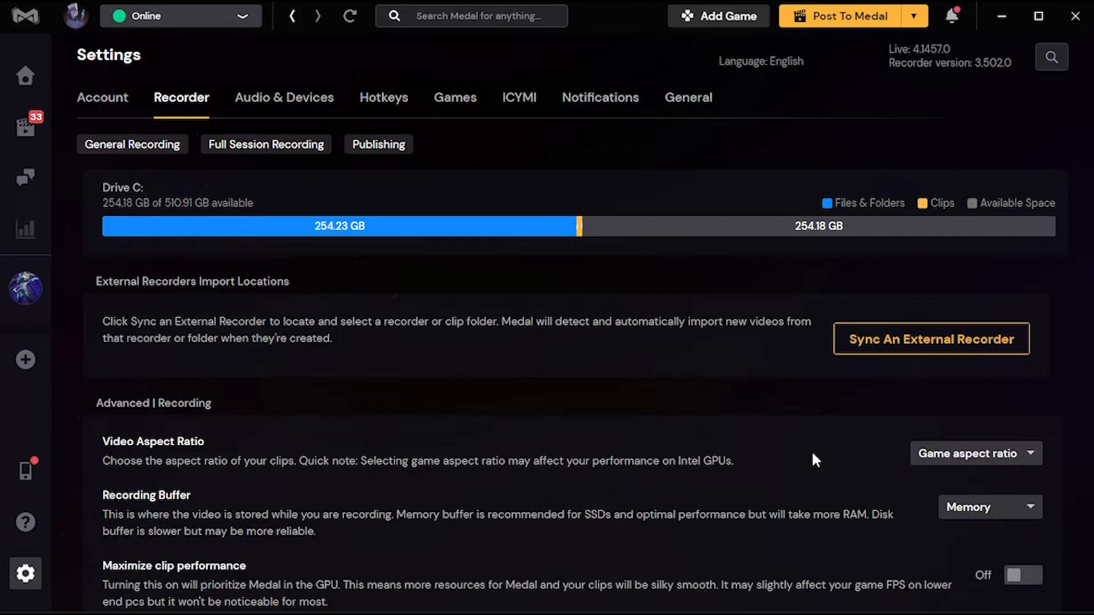
{"action": "mouse_move", "coordinate": [858, 448]}
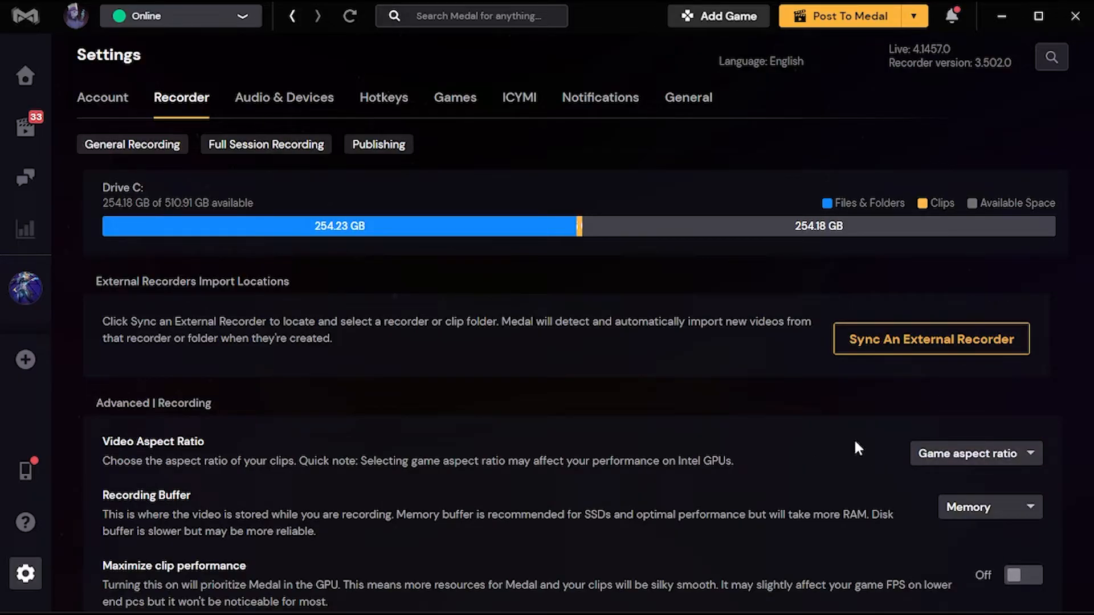
{"action": "mouse_move", "coordinate": [818, 473]}
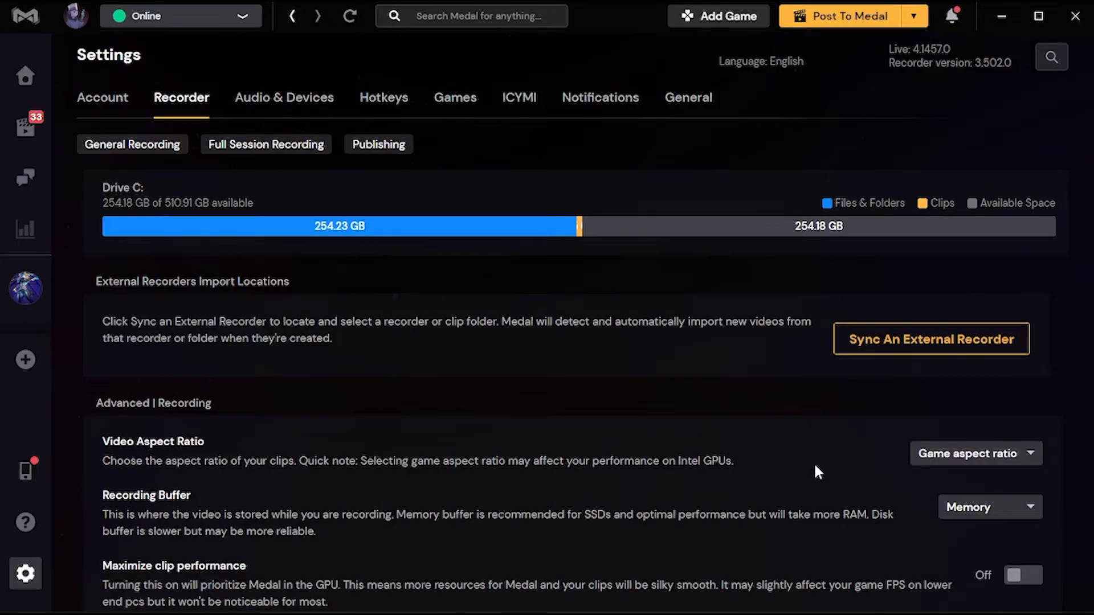
{"action": "mouse_move", "coordinate": [837, 463]}
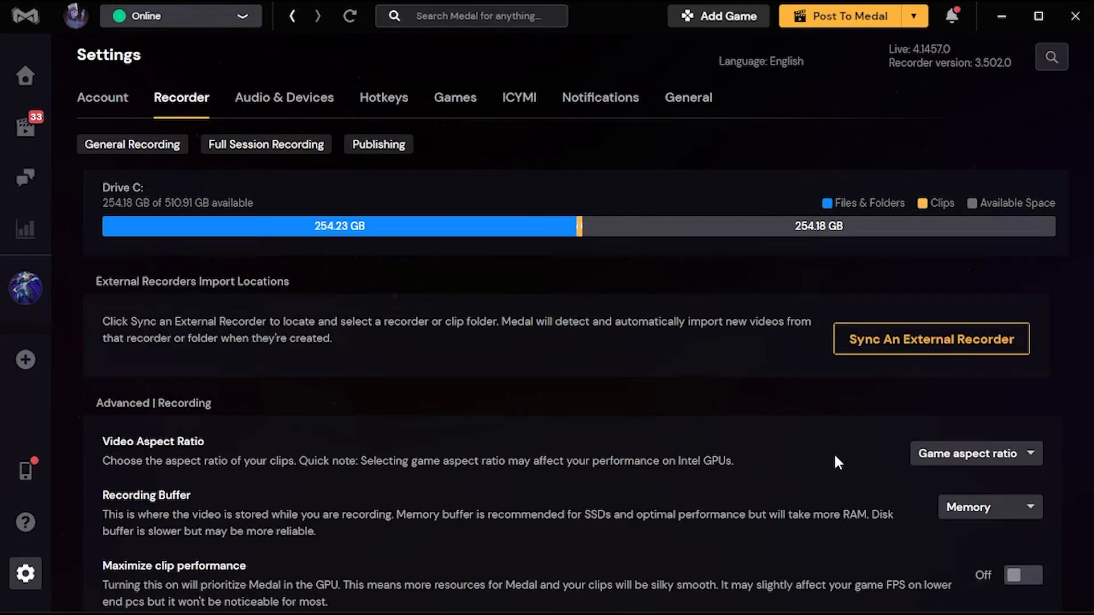
{"action": "mouse_move", "coordinate": [820, 463]}
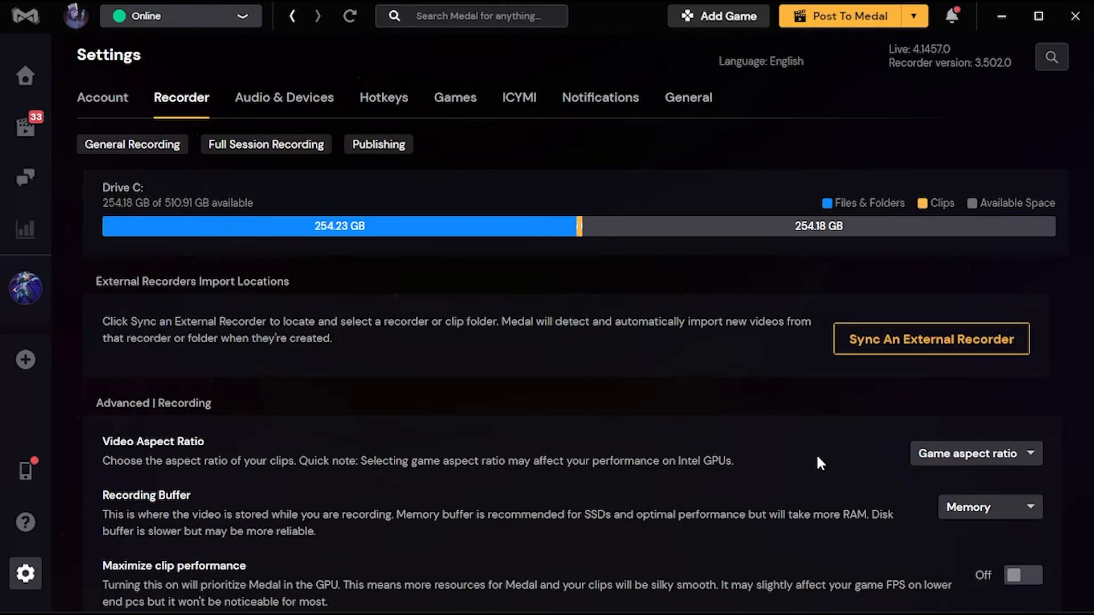
{"action": "mouse_move", "coordinate": [871, 458]}
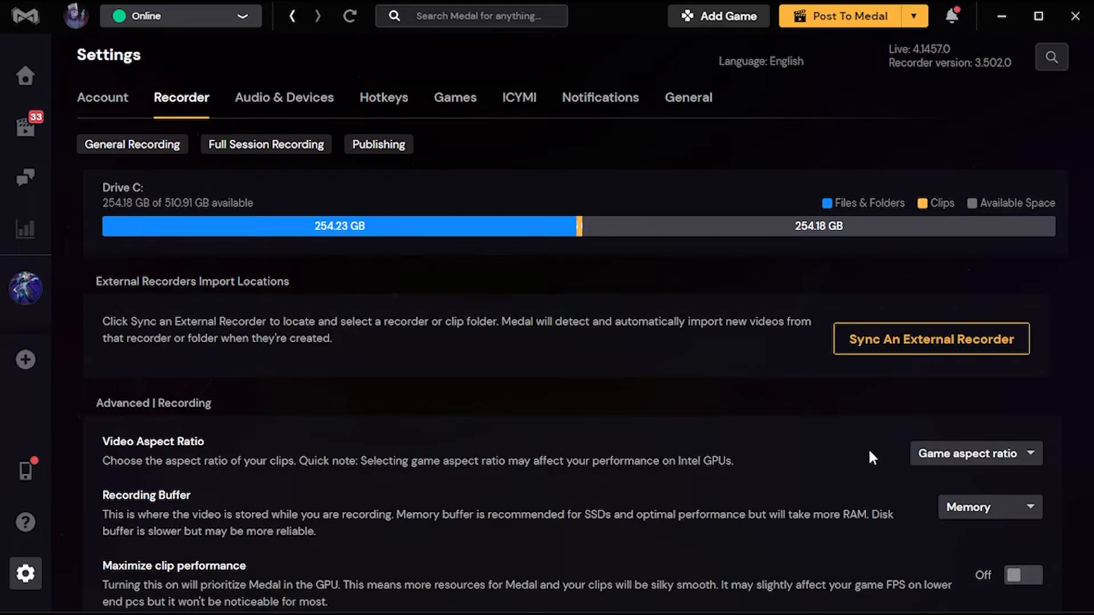
{"action": "mouse_move", "coordinate": [868, 456]}
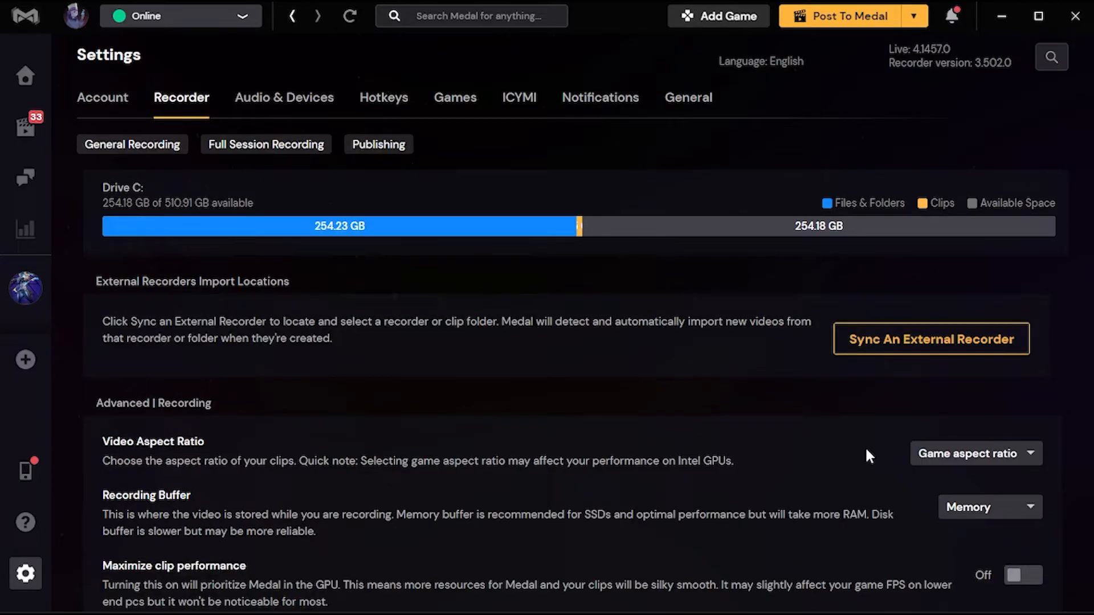
{"action": "mouse_move", "coordinate": [663, 388]}
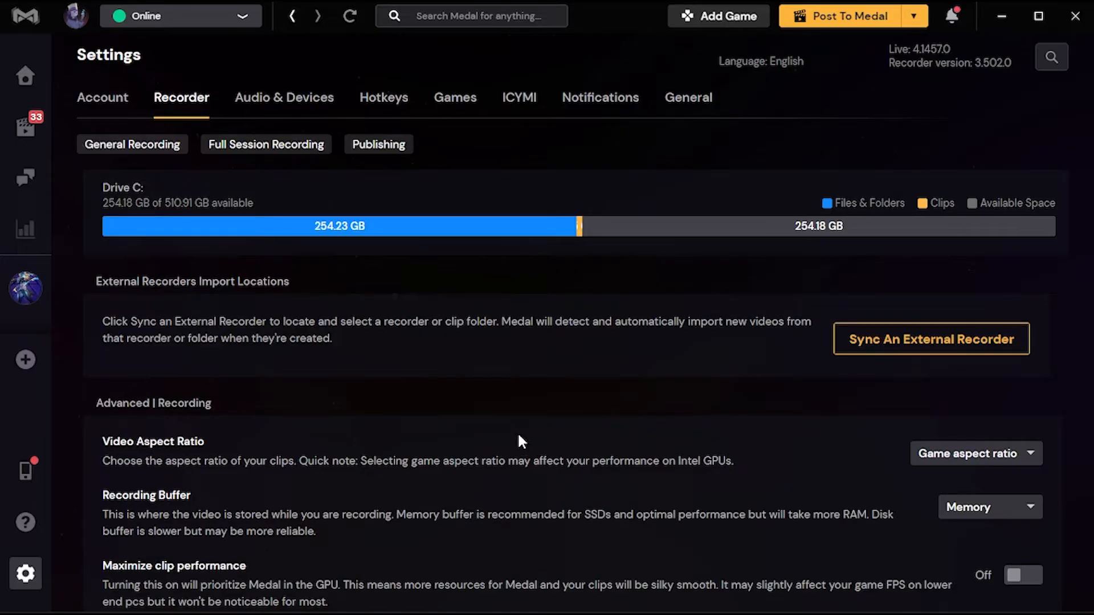
{"action": "left_click", "coordinate": [976, 454]}
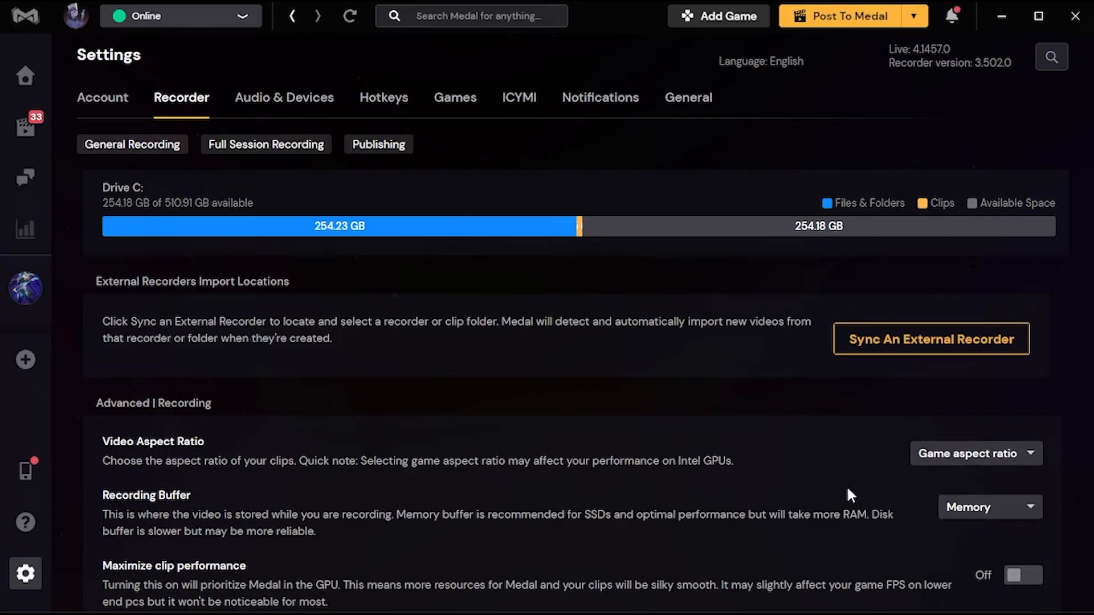
{"action": "scroll", "scroll_direction": "down", "scroll_amount": 3}
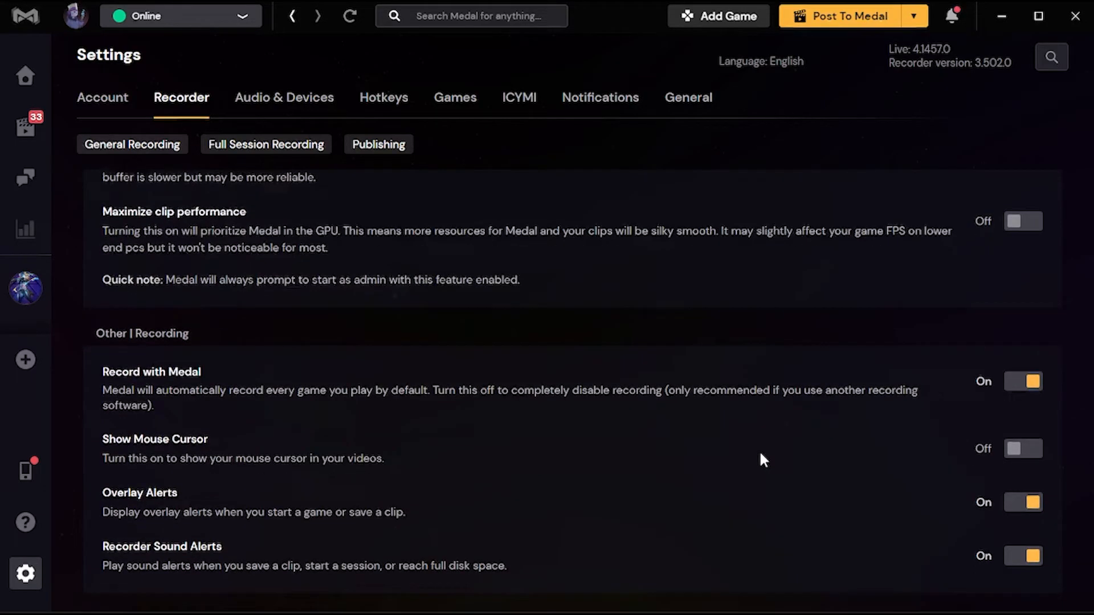
{"action": "scroll", "scroll_direction": "down", "scroll_amount": 3}
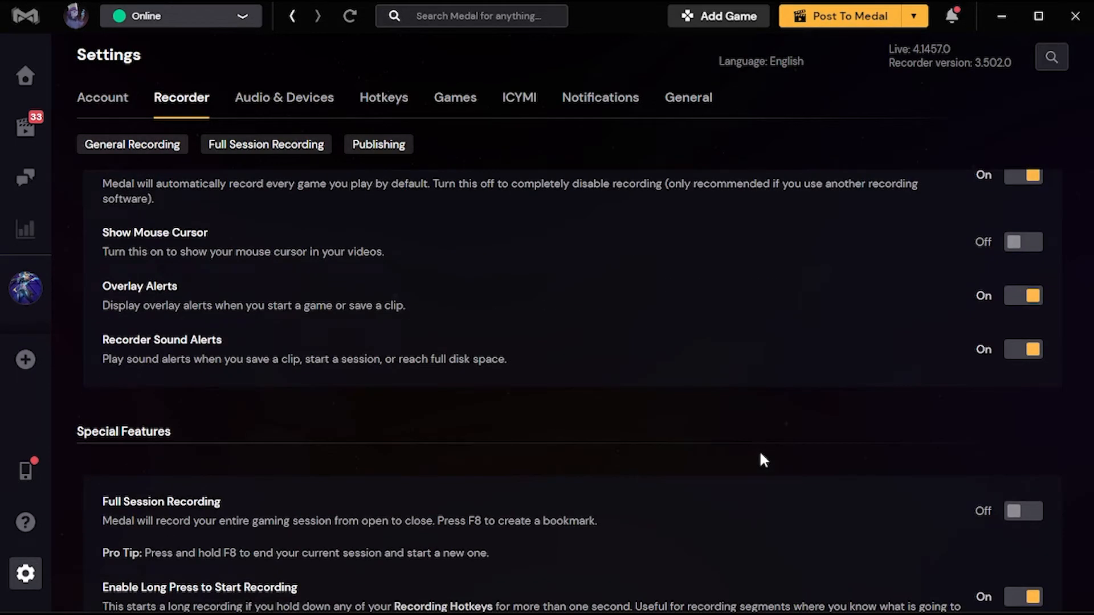
{"action": "scroll", "scroll_direction": "down", "scroll_amount": 3}
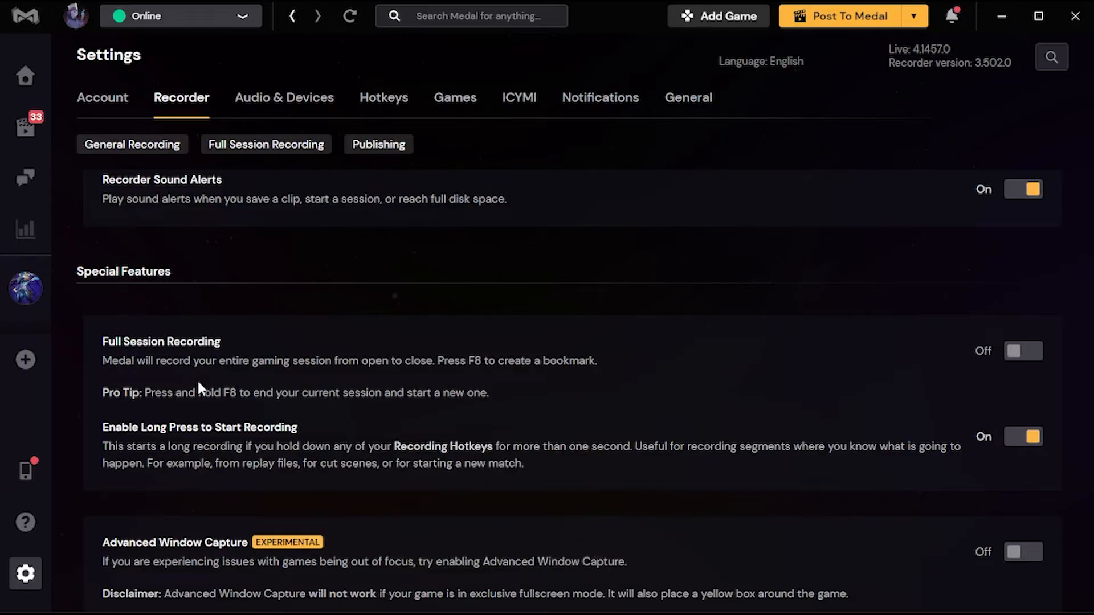
{"action": "mouse_move", "coordinate": [686, 310]}
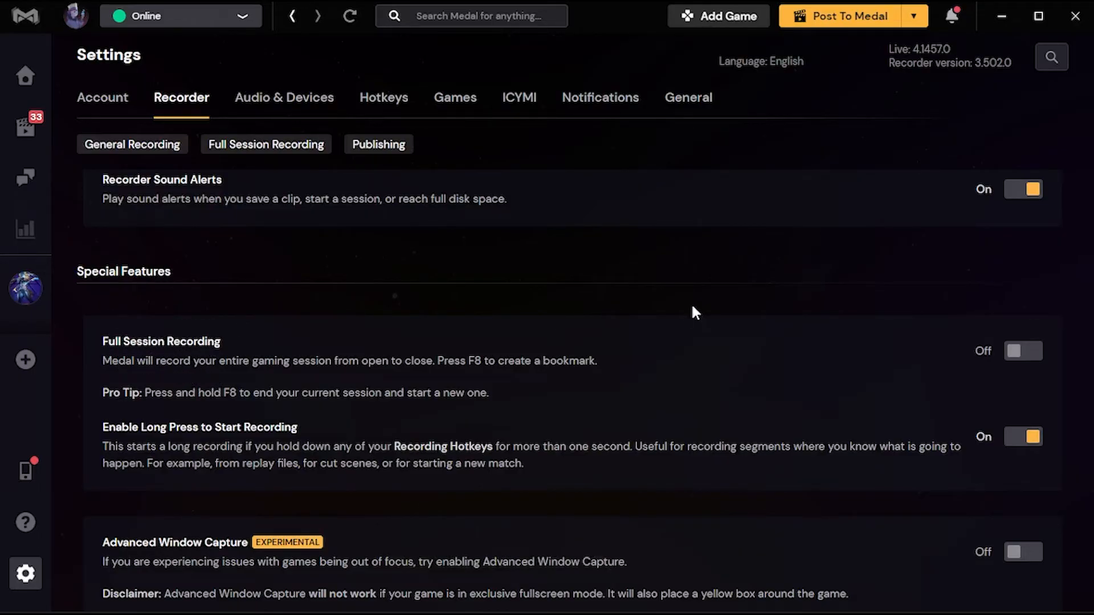
{"action": "left_click", "coordinate": [1023, 351]}
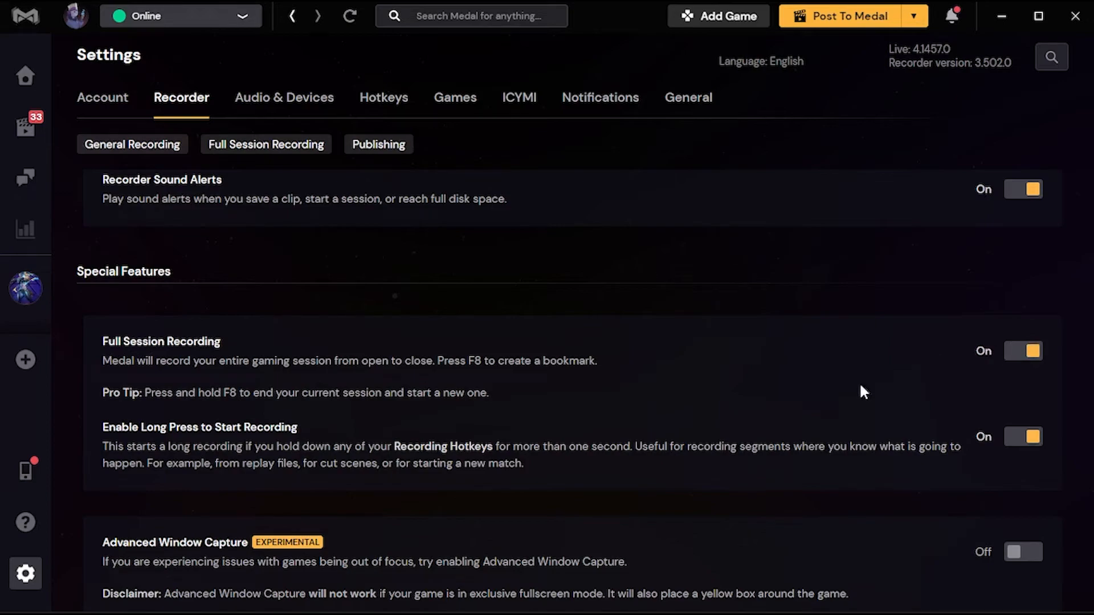
{"action": "mouse_move", "coordinate": [848, 418]}
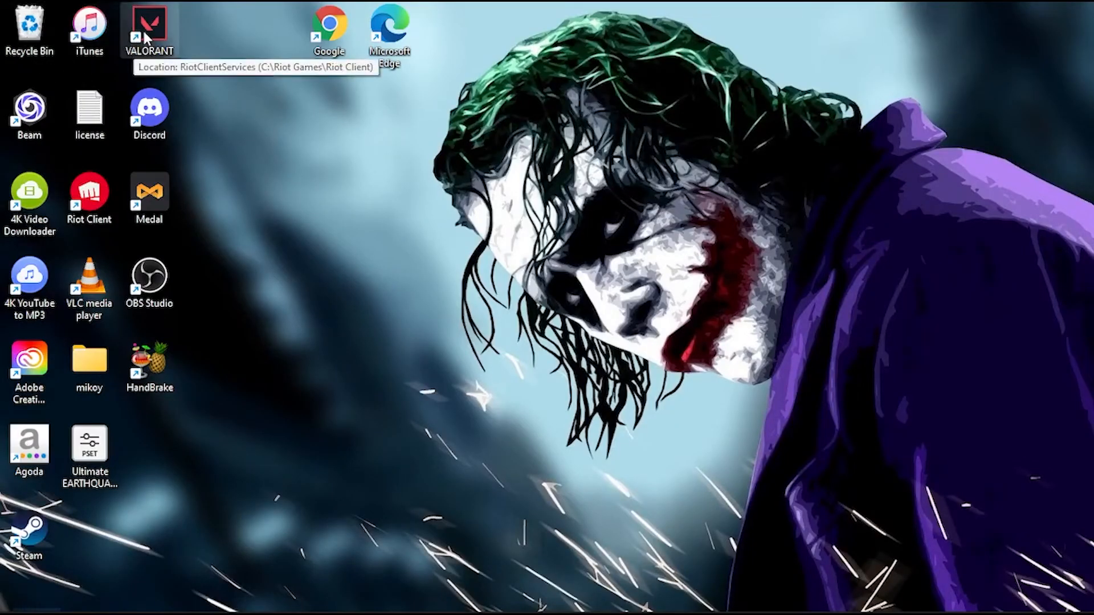
{"action": "mouse_move", "coordinate": [182, 123]}
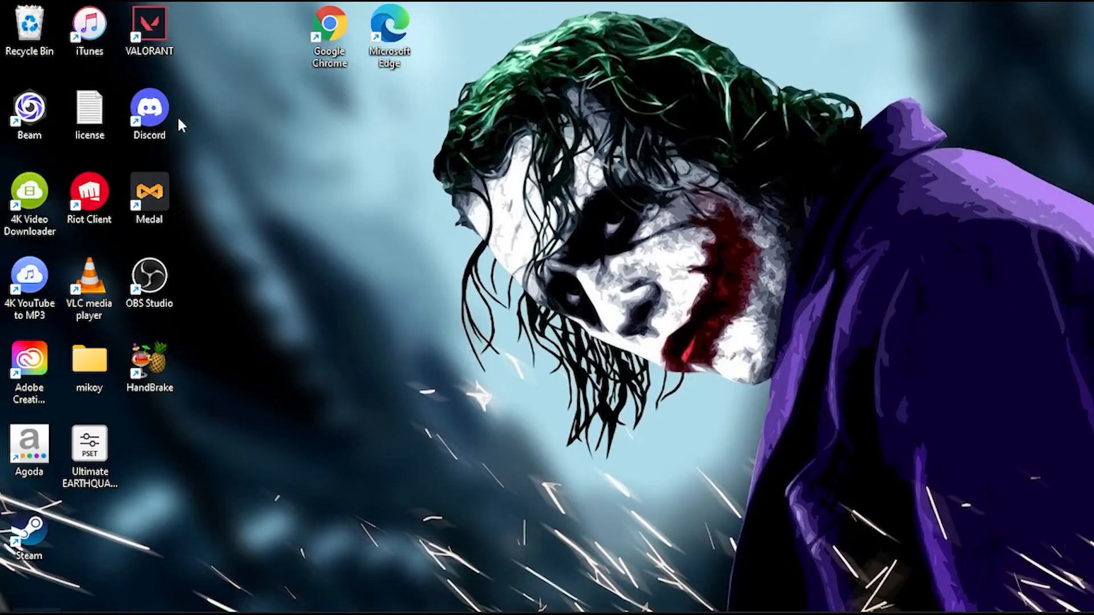
{"action": "mouse_move", "coordinate": [275, 166]}
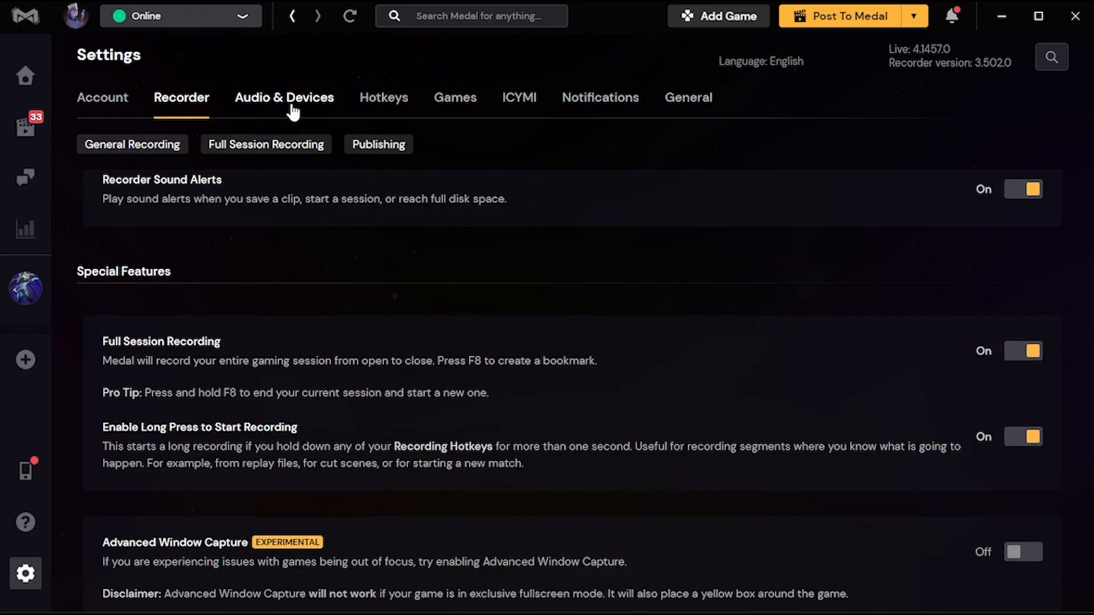
Step: Turn on Microphone Input in Audio & Devices with the microphone left on Auto
{"action": "left_click", "coordinate": [284, 98]}
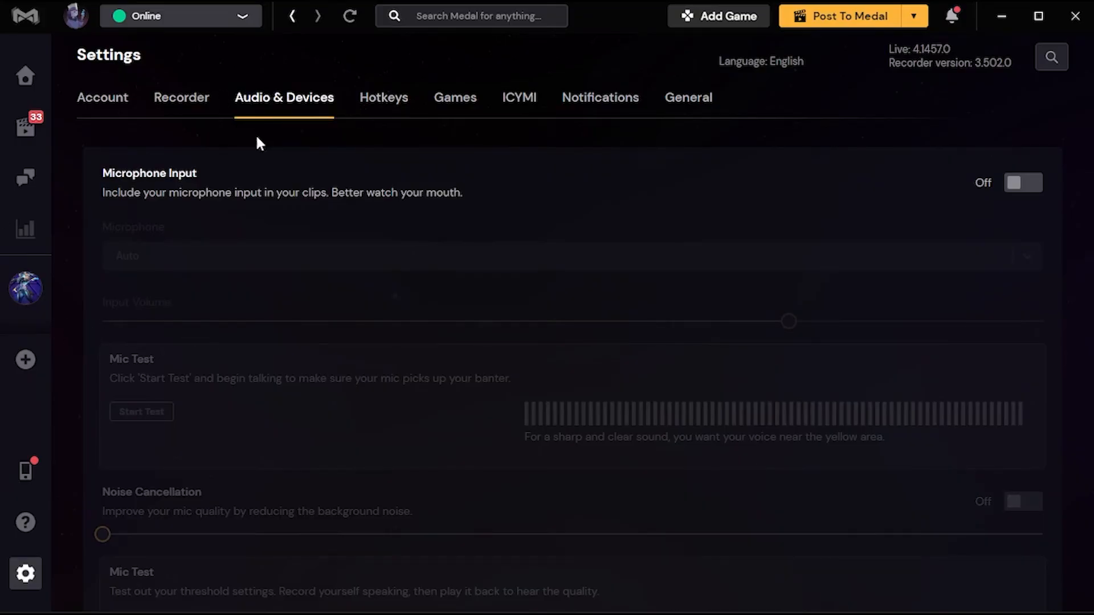
{"action": "left_click", "coordinate": [1023, 182]}
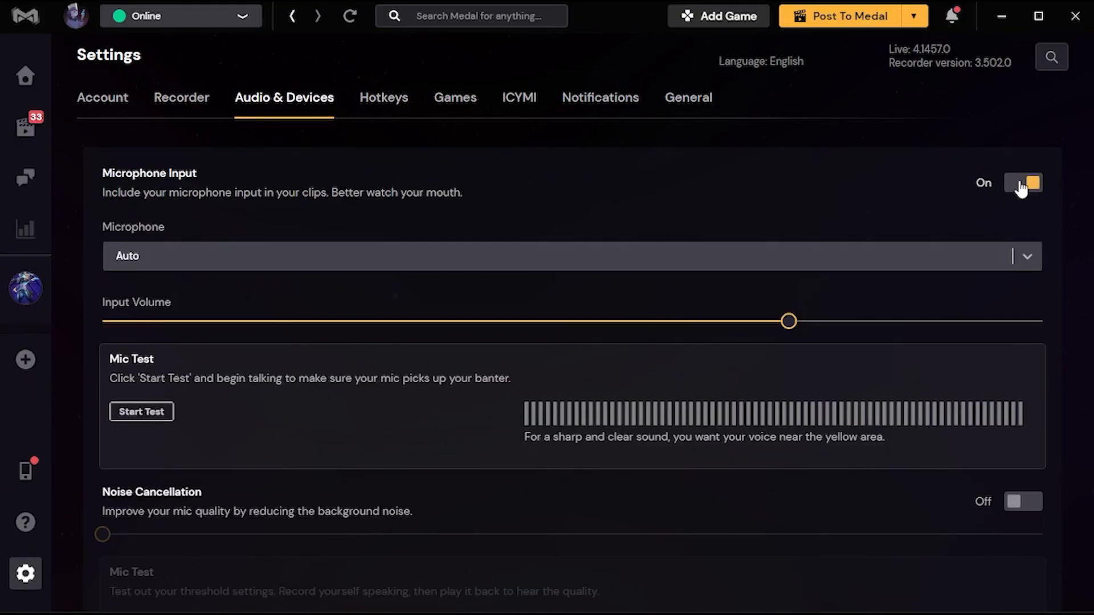
{"action": "scroll", "scroll_direction": "down", "scroll_amount": 3}
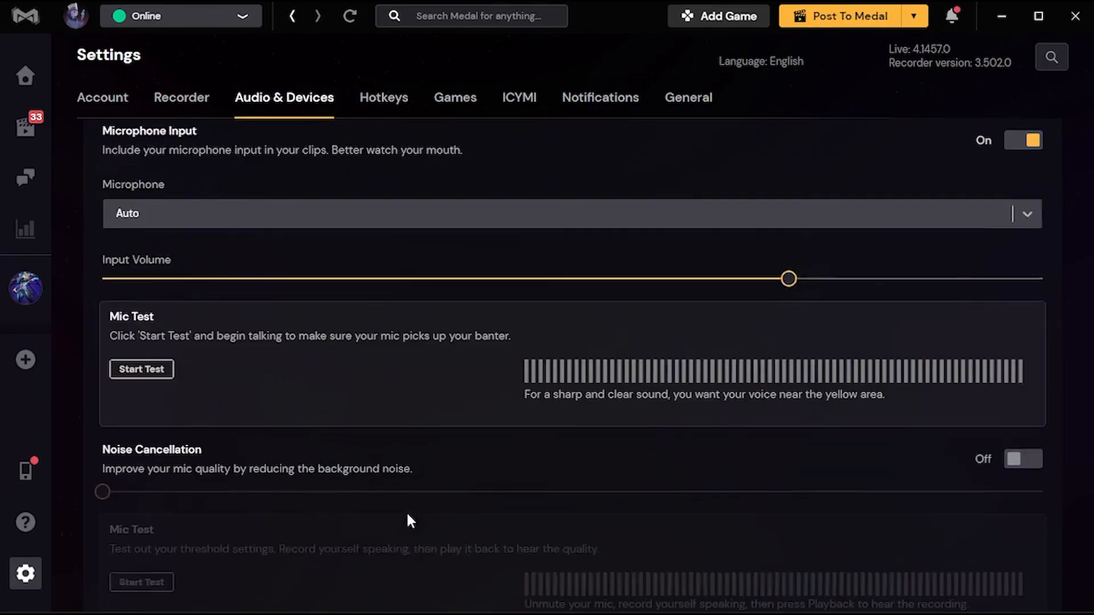